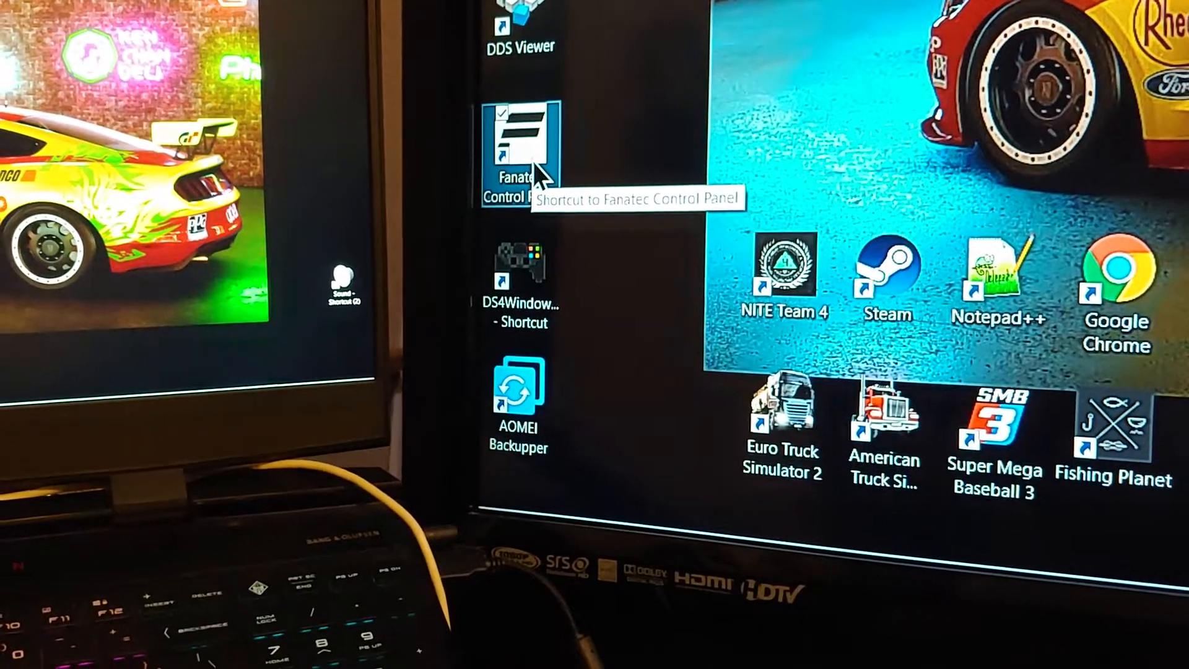
Launch Fanatec Control Panel from the desktop shortcut, showing the Game Controllers list and G29 properties.
double_click(519, 144)
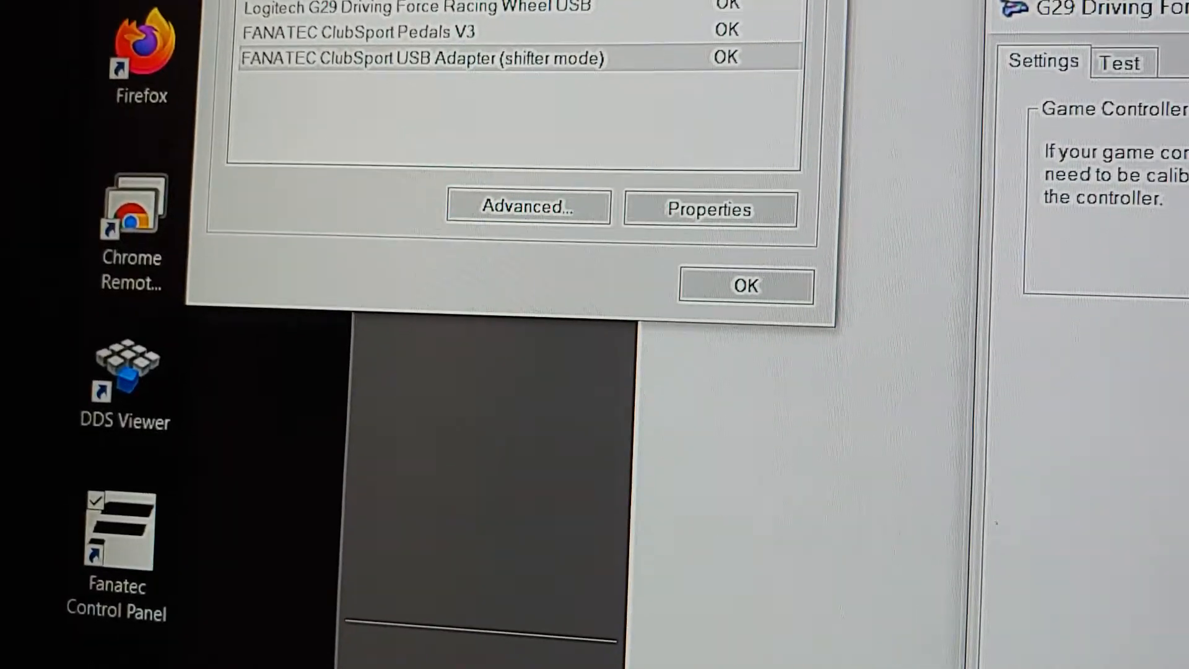
Close the Game Controllers dialog and G29 properties, returning to the desktop.
click(709, 208)
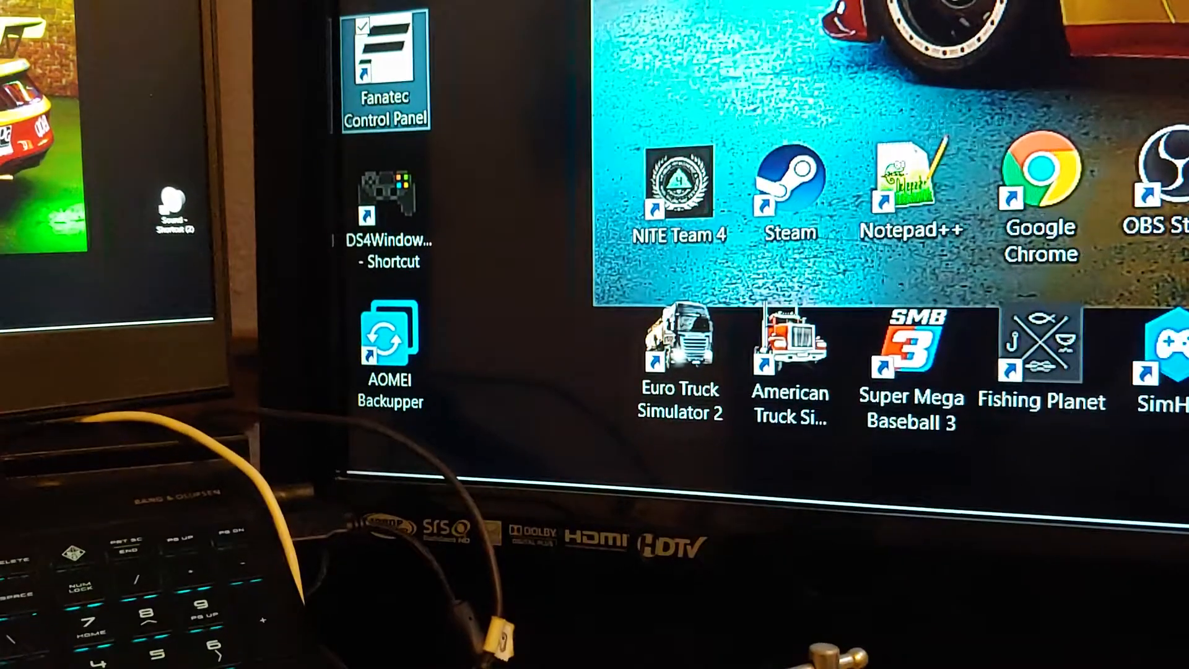
Relaunch the control panel, select ClubSport USB Adapter (shifter mode) and leave Advanced preferred-device settings unchanged.
double_click(385, 68)
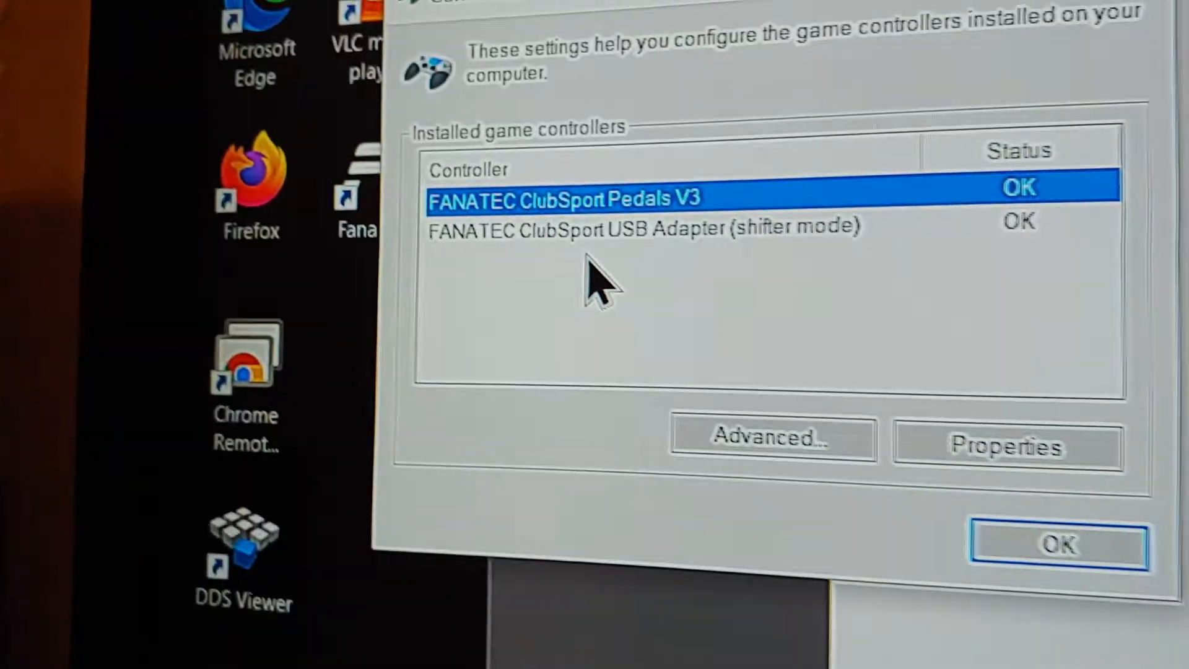
click(644, 228)
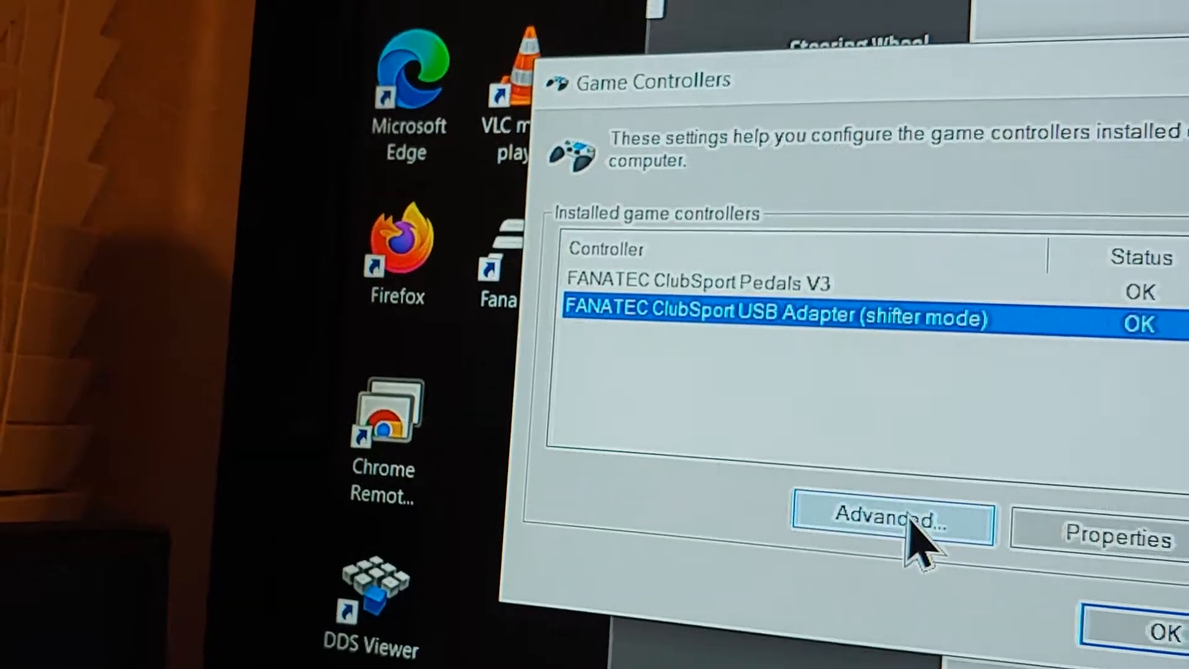
click(893, 519)
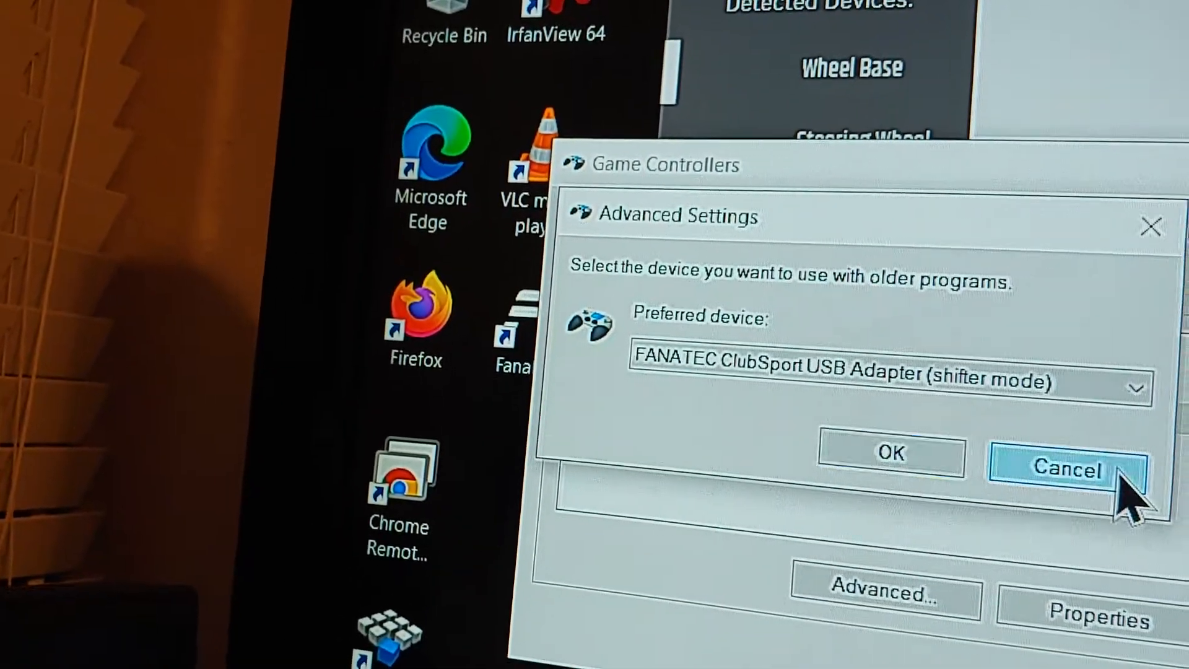
click(1066, 468)
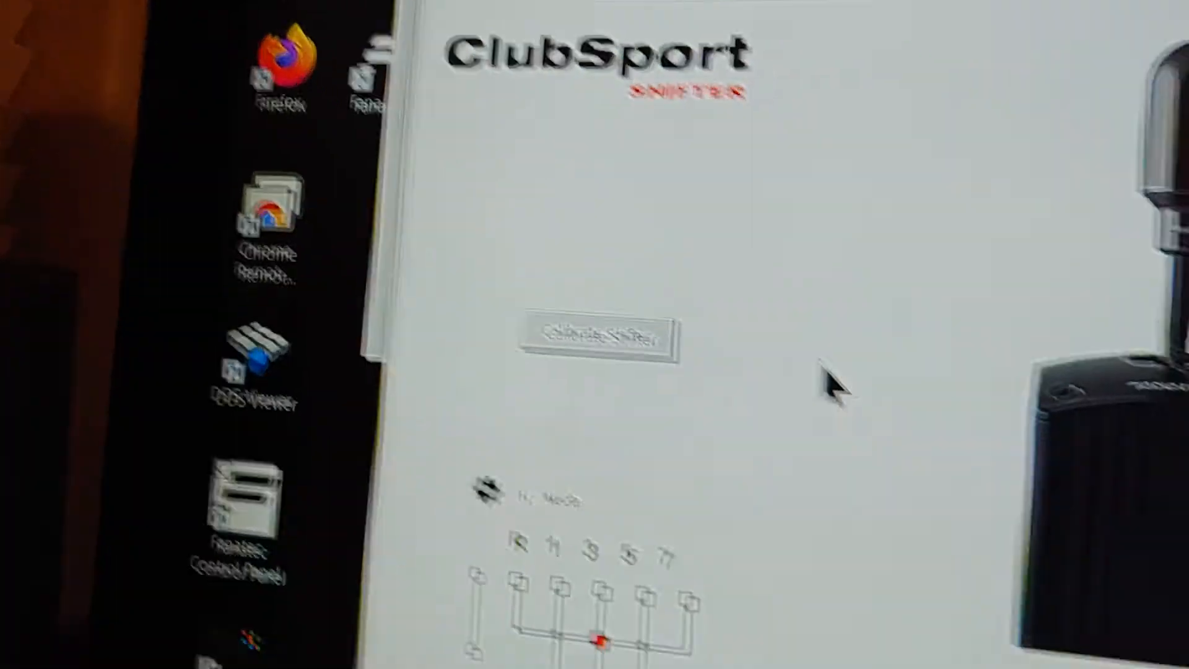